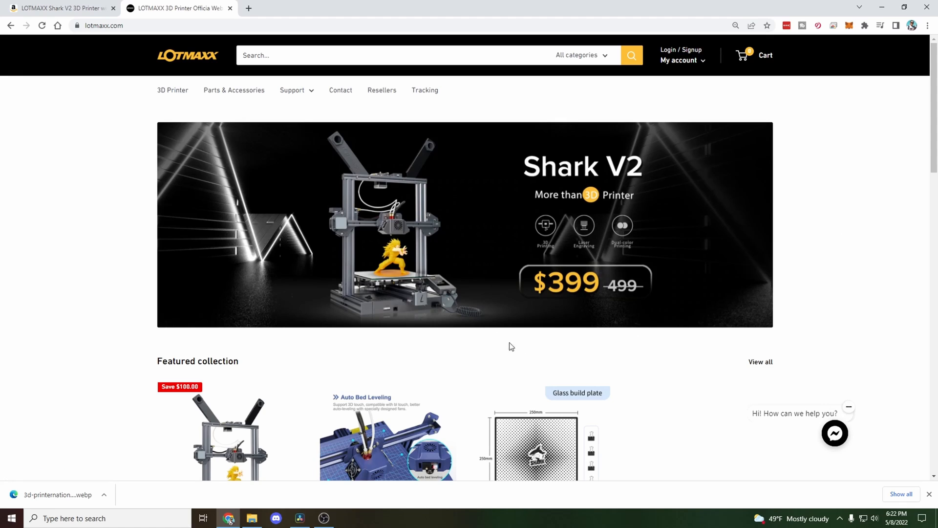
{"action": "mouse_move", "coordinate": [609, 306]}
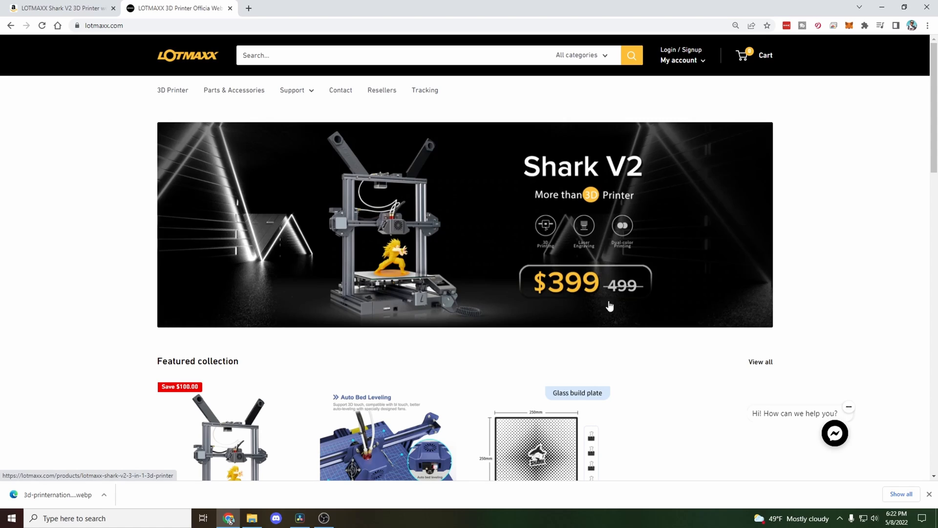
{"action": "mouse_move", "coordinate": [640, 302]}
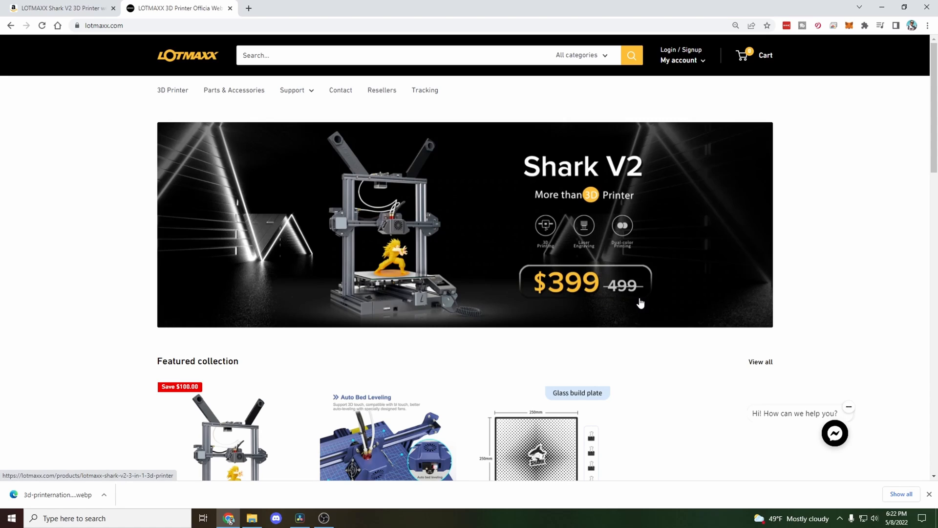
{"action": "mouse_move", "coordinate": [925, 381]}
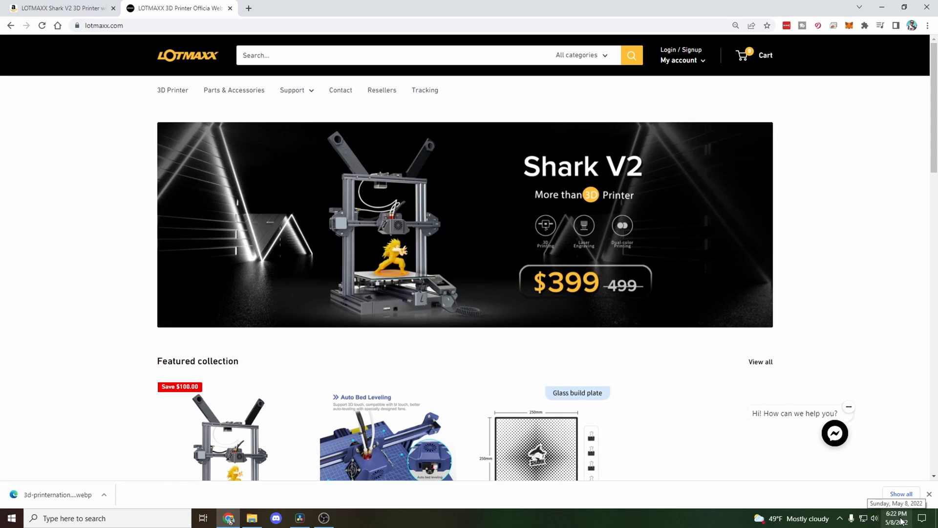
{"action": "mouse_move", "coordinate": [544, 321]}
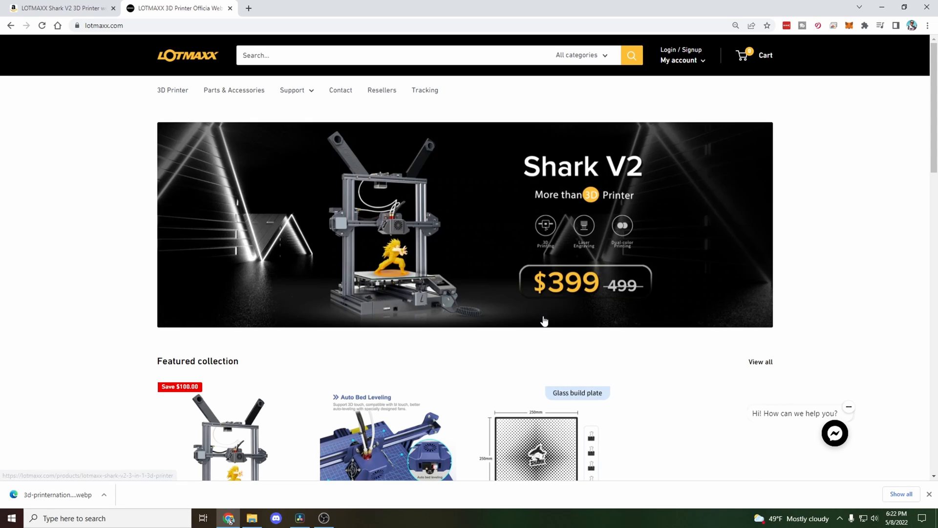
{"action": "mouse_move", "coordinate": [453, 385]}
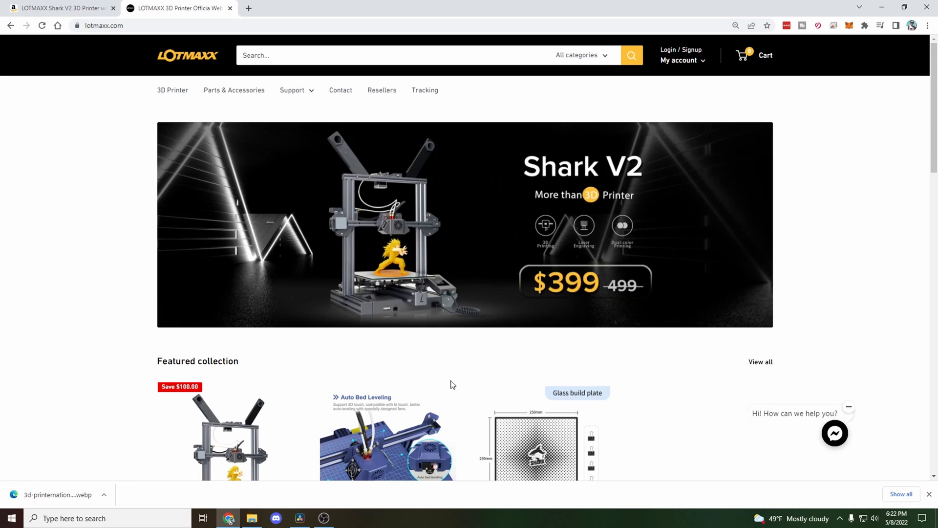
Step: Switch to the Amazon tab showing the Shark V2 listing at $449.99
{"action": "left_click", "coordinate": [60, 8]}
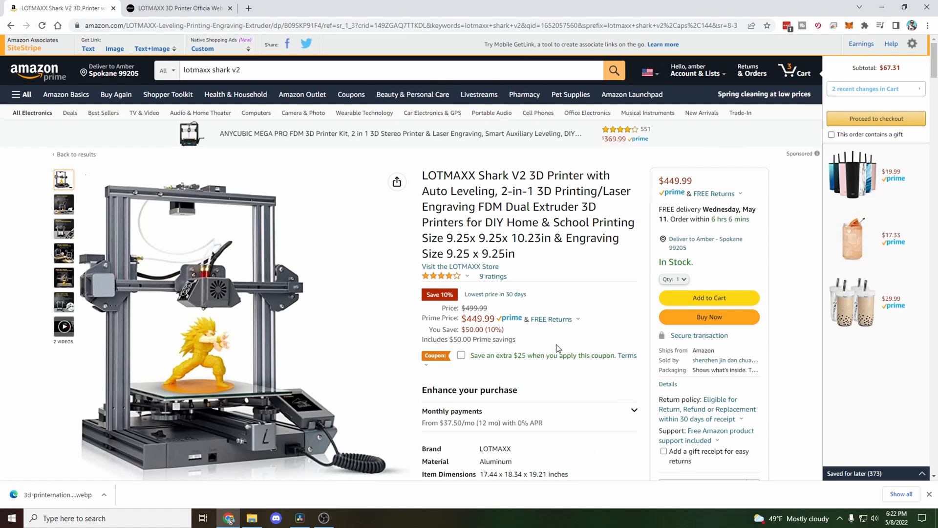
{"action": "mouse_move", "coordinate": [576, 408]}
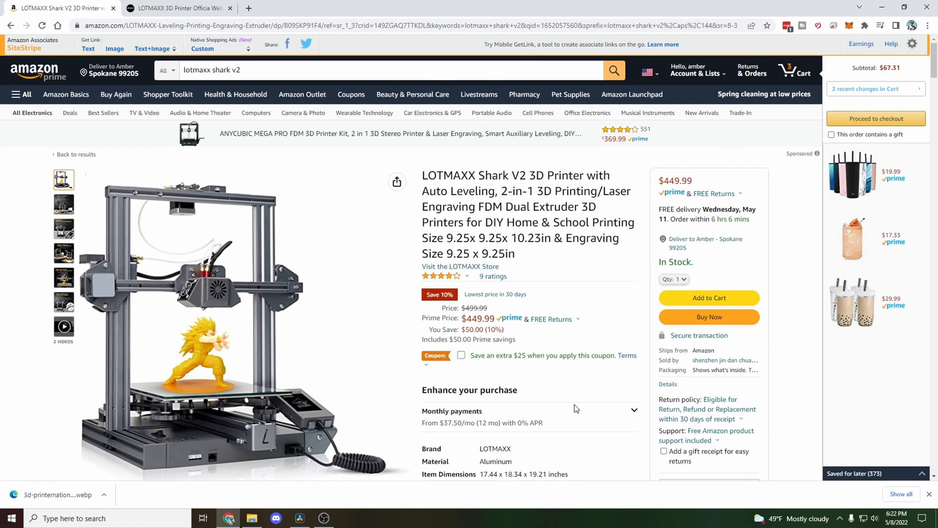
Step: Return to the LOTMAXX store tab with the $399 Shark V2 offer
{"action": "left_click", "coordinate": [178, 7]}
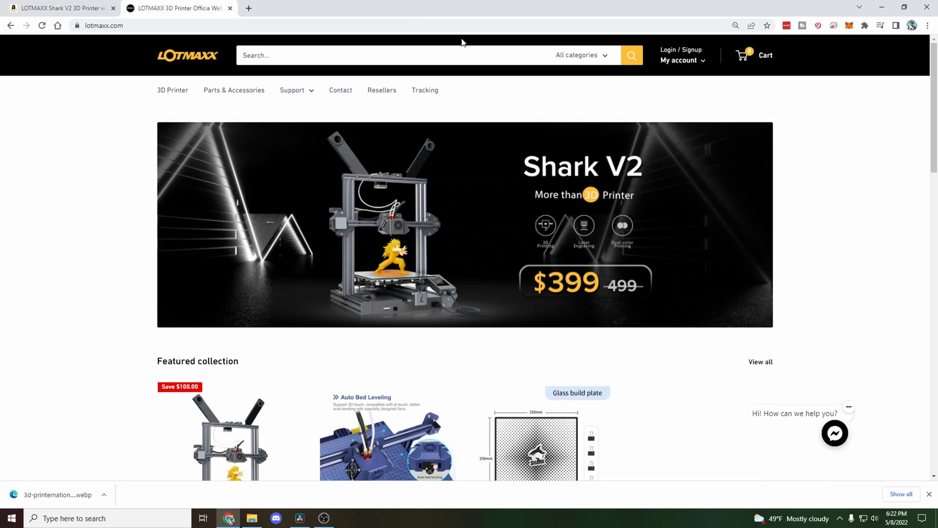
{"action": "mouse_move", "coordinate": [227, 338]}
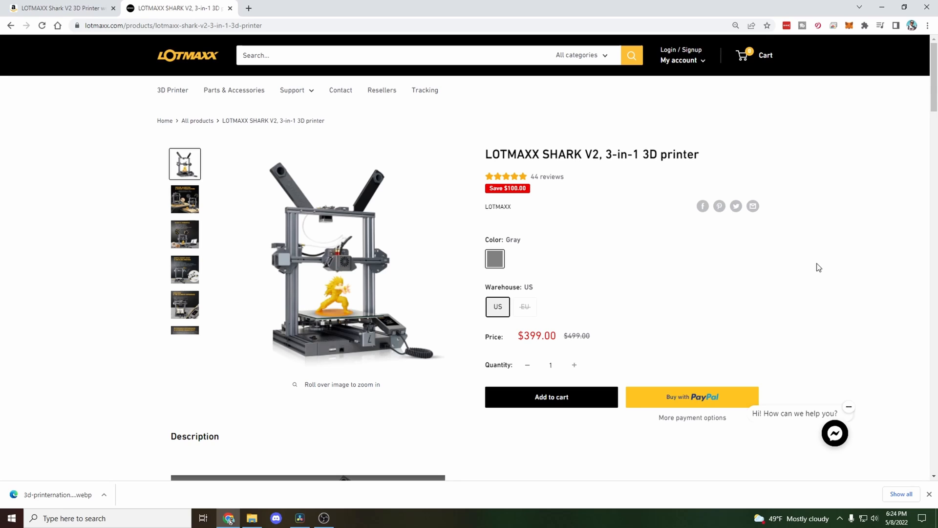
{"action": "scroll", "scroll_direction": "down", "scroll_amount": 3}
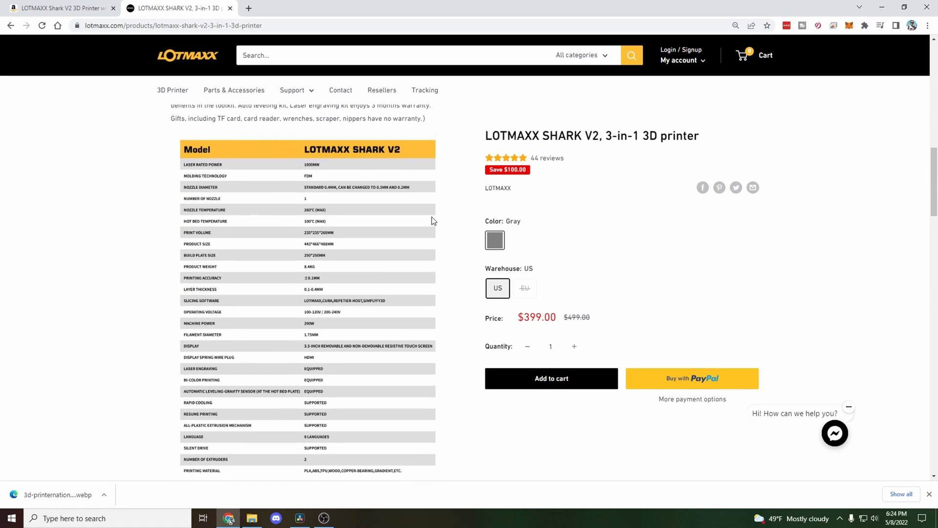
{"action": "mouse_move", "coordinate": [342, 212]}
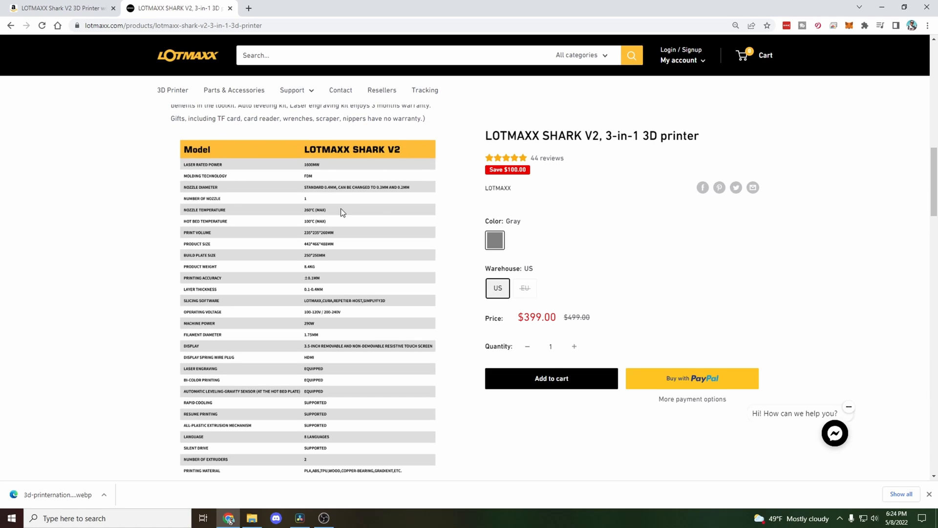
{"action": "mouse_move", "coordinate": [288, 198]}
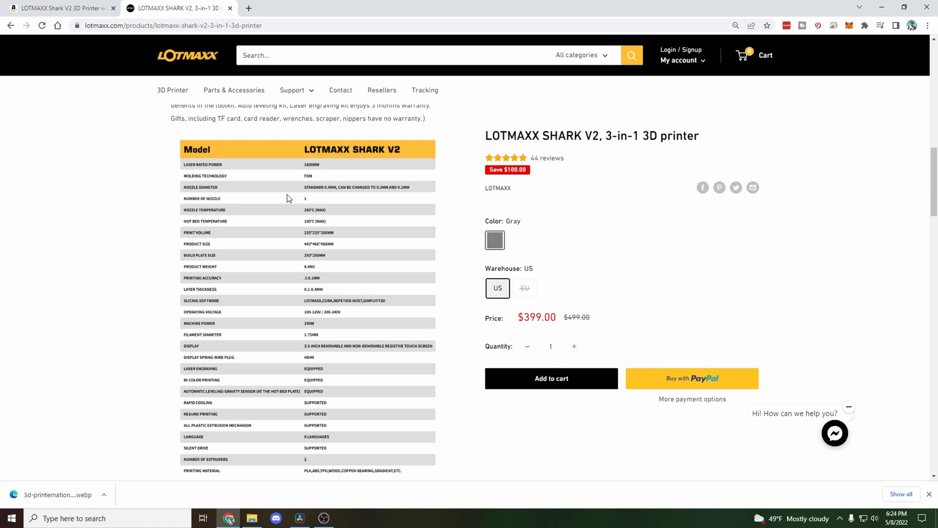
{"action": "mouse_move", "coordinate": [293, 207]}
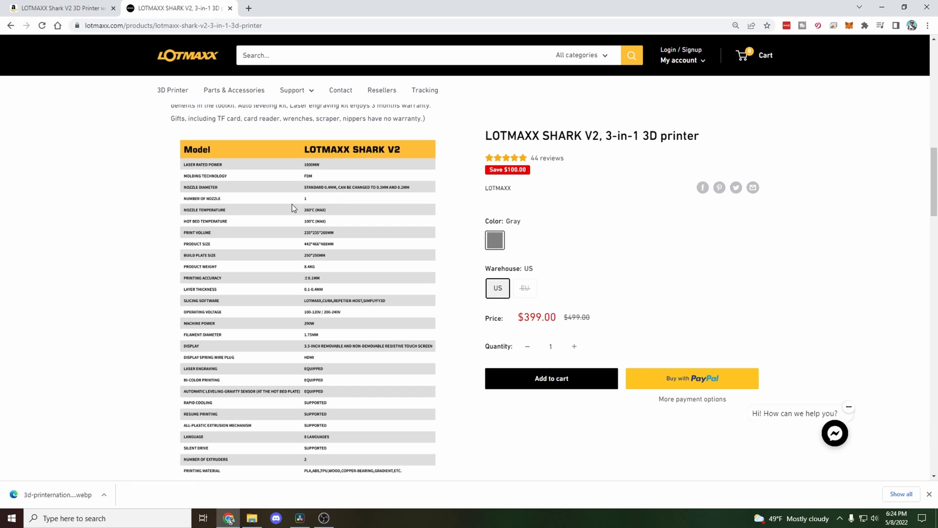
{"action": "mouse_move", "coordinate": [313, 207]}
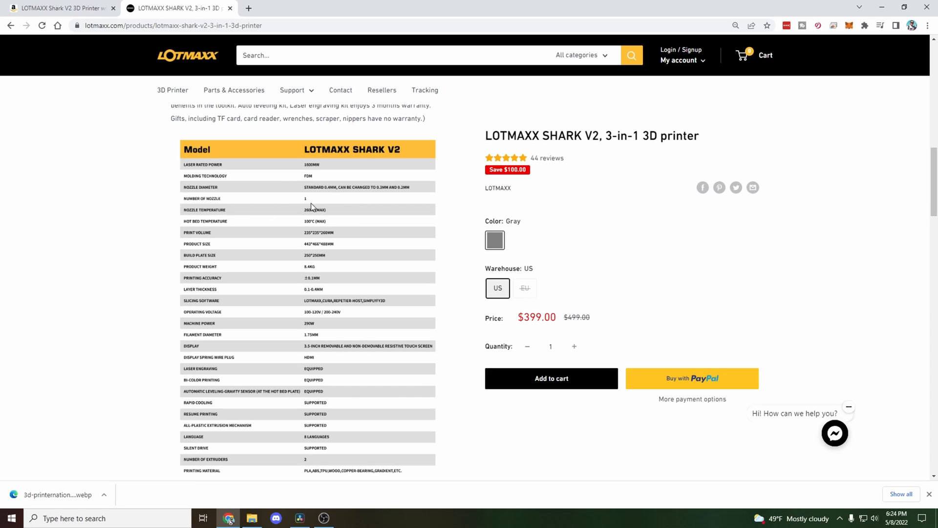
{"action": "mouse_move", "coordinate": [125, 209]}
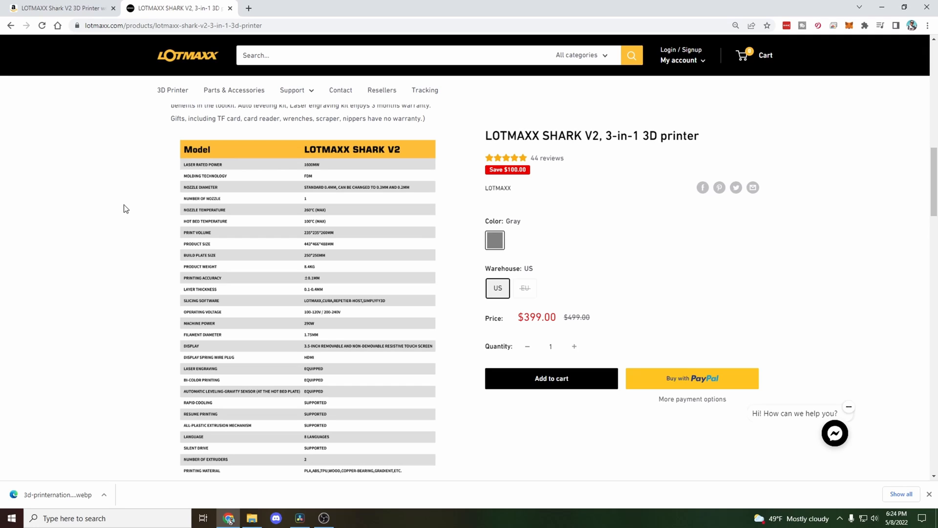
{"action": "mouse_move", "coordinate": [316, 218]}
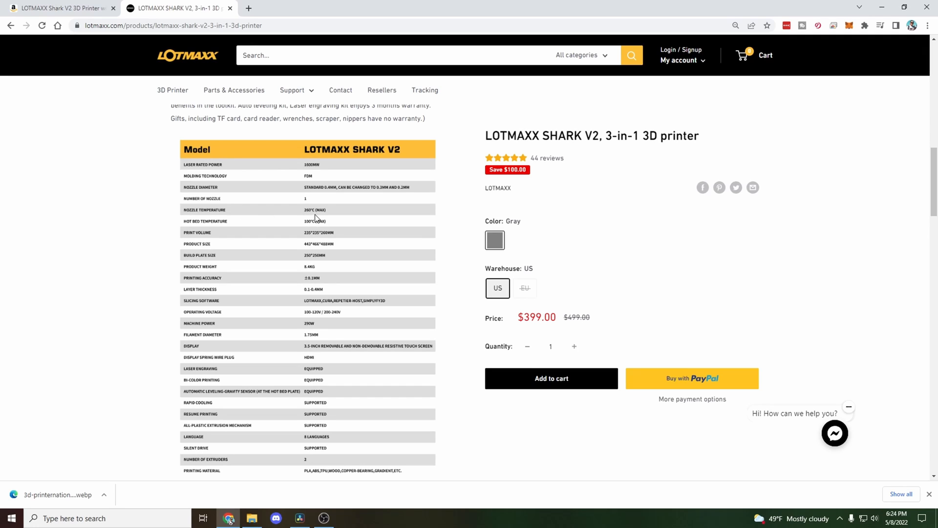
{"action": "mouse_move", "coordinate": [643, 251]}
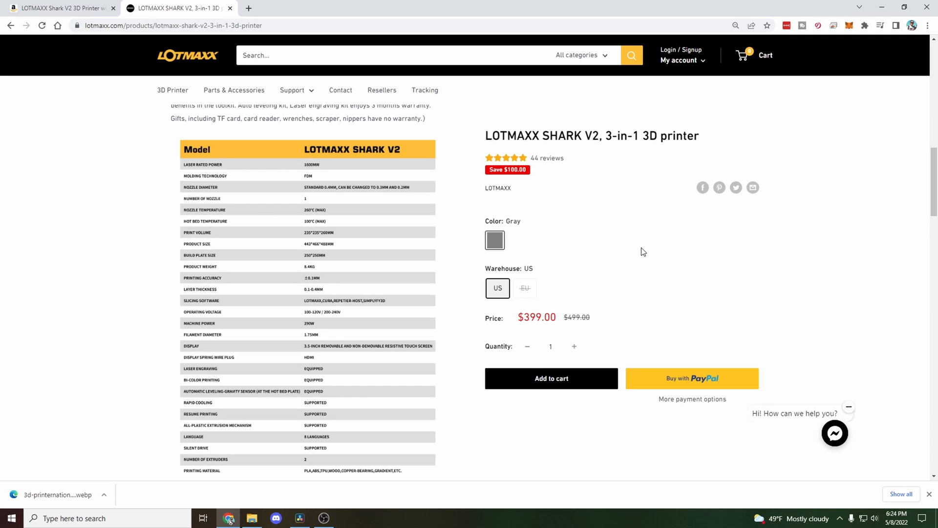
{"action": "mouse_move", "coordinate": [621, 242]}
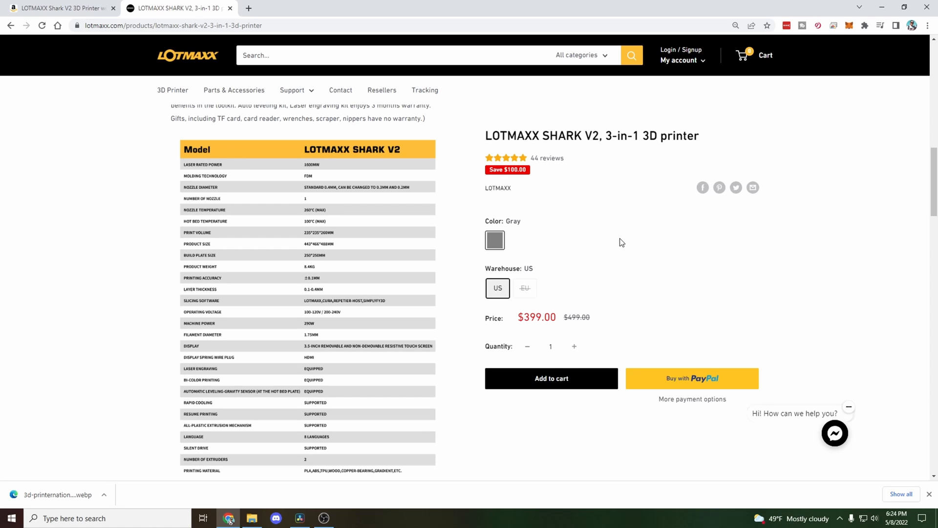
{"action": "mouse_move", "coordinate": [290, 215]}
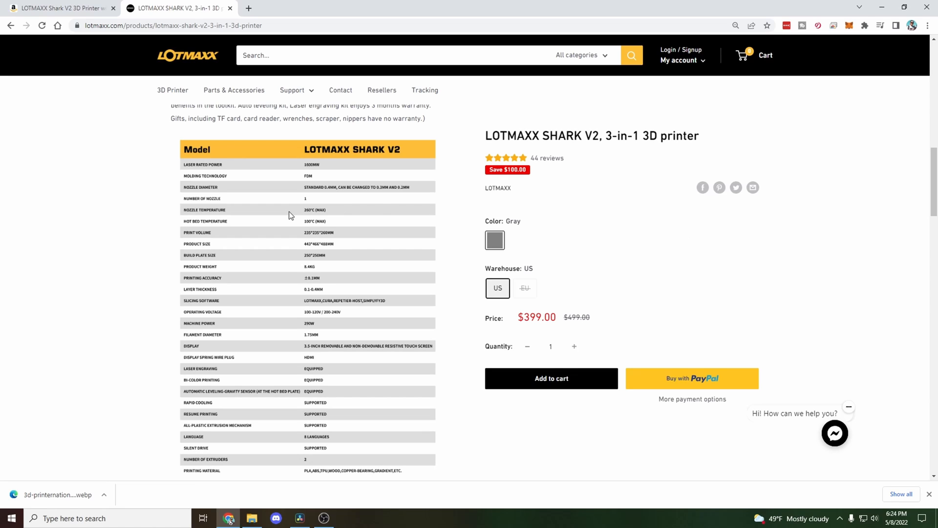
{"action": "mouse_move", "coordinate": [401, 215]}
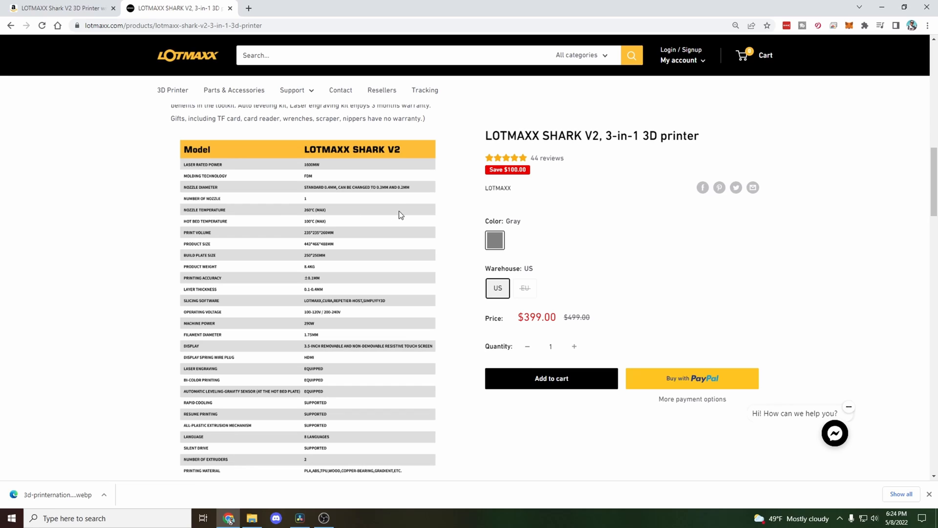
{"action": "mouse_move", "coordinate": [456, 243]}
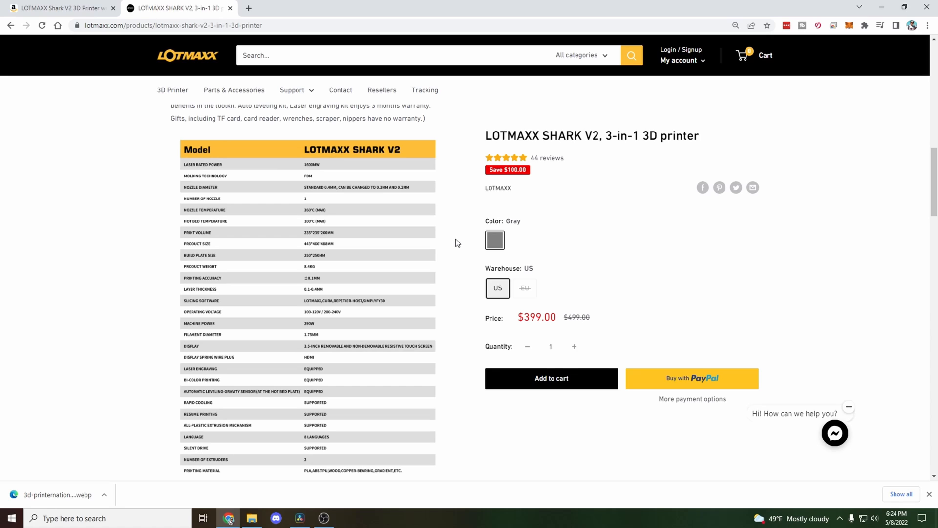
{"action": "mouse_move", "coordinate": [311, 259]}
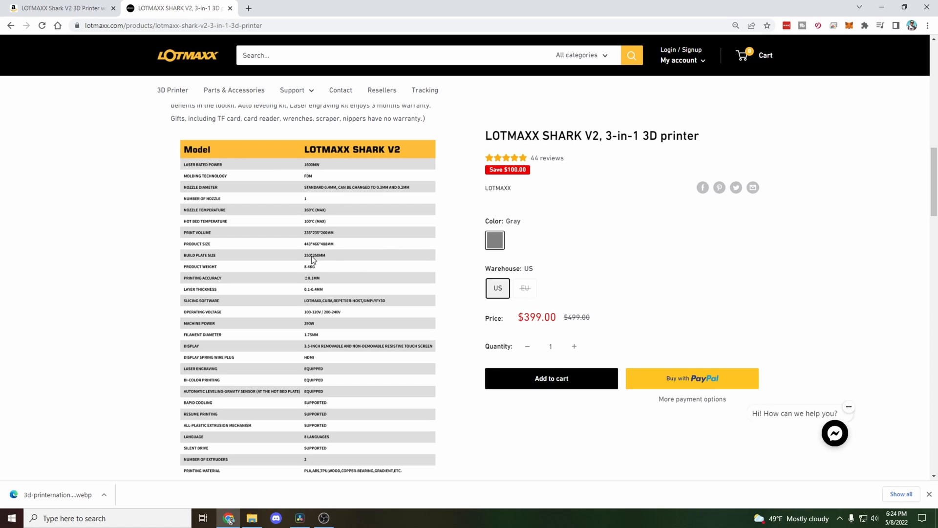
{"action": "mouse_move", "coordinate": [286, 269]}
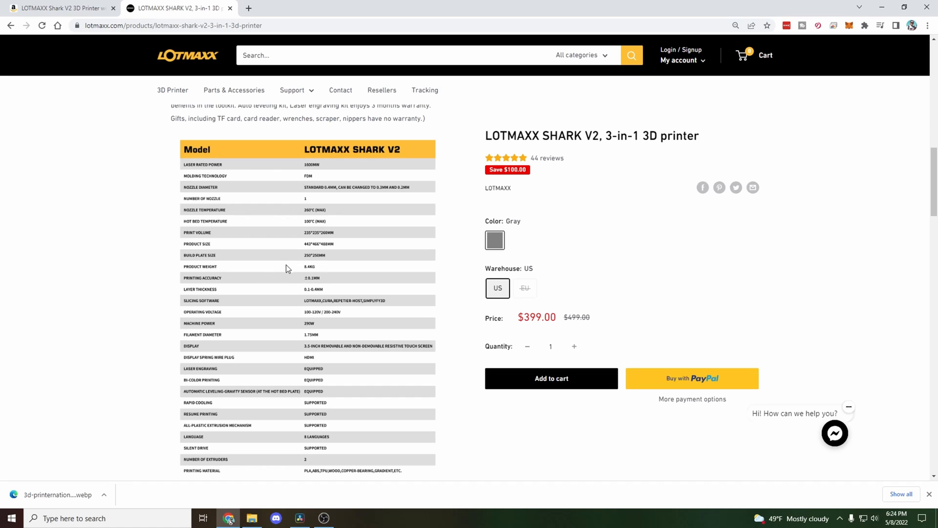
{"action": "mouse_move", "coordinate": [462, 273]}
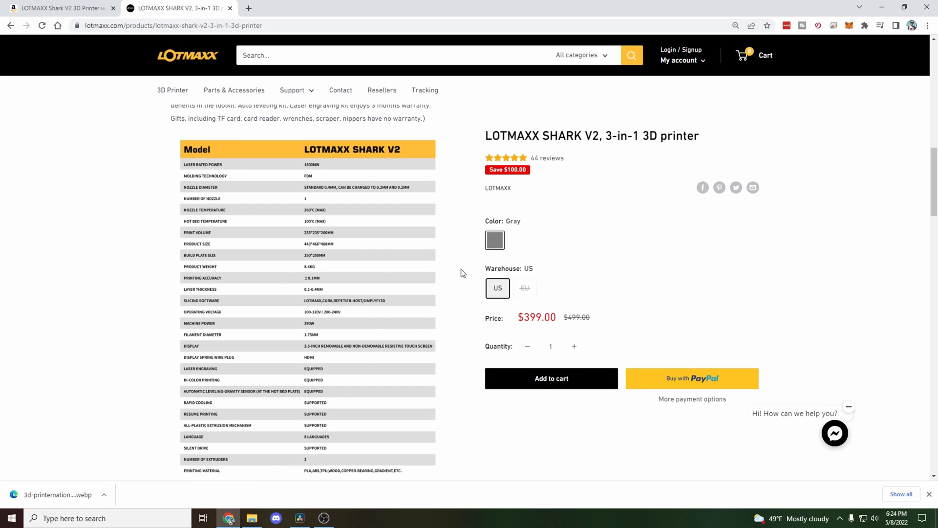
{"action": "scroll", "scroll_direction": "down", "scroll_amount": 3}
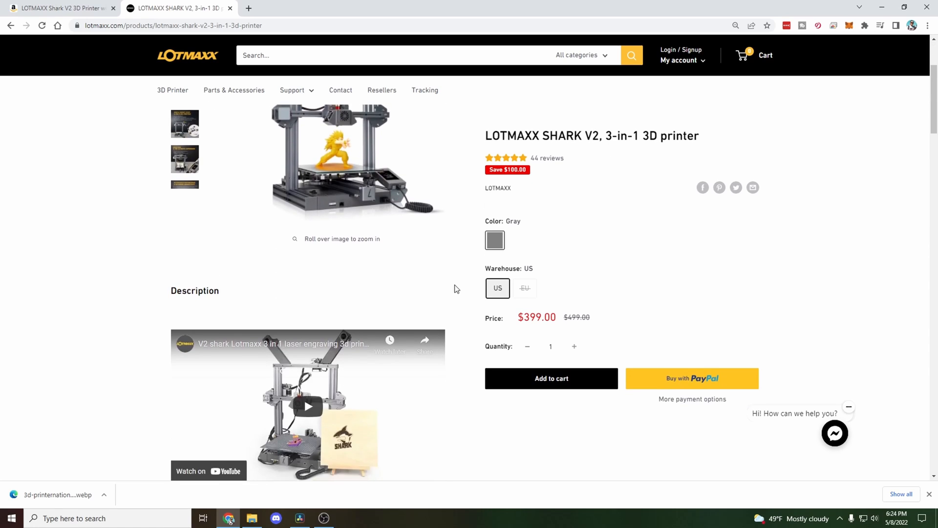
{"action": "scroll", "scroll_direction": "down", "scroll_amount": 3}
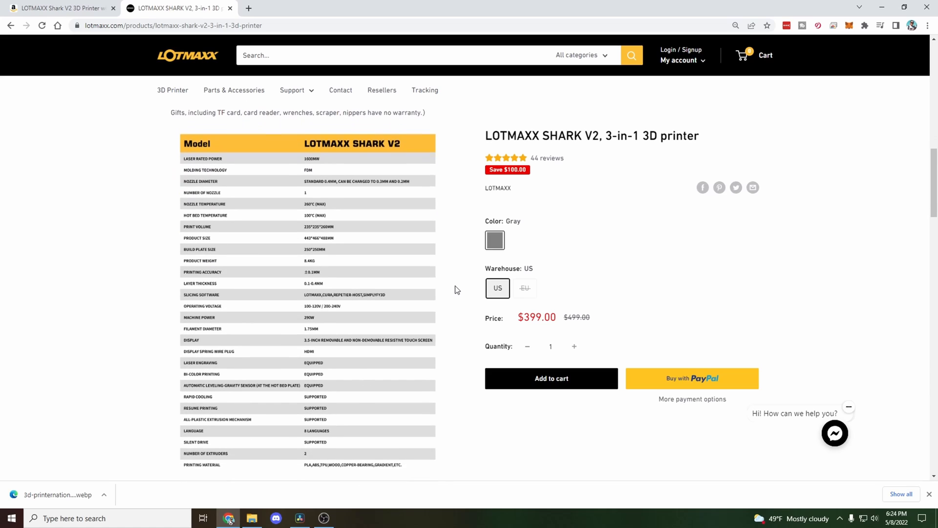
{"action": "scroll", "scroll_direction": "down", "scroll_amount": 3}
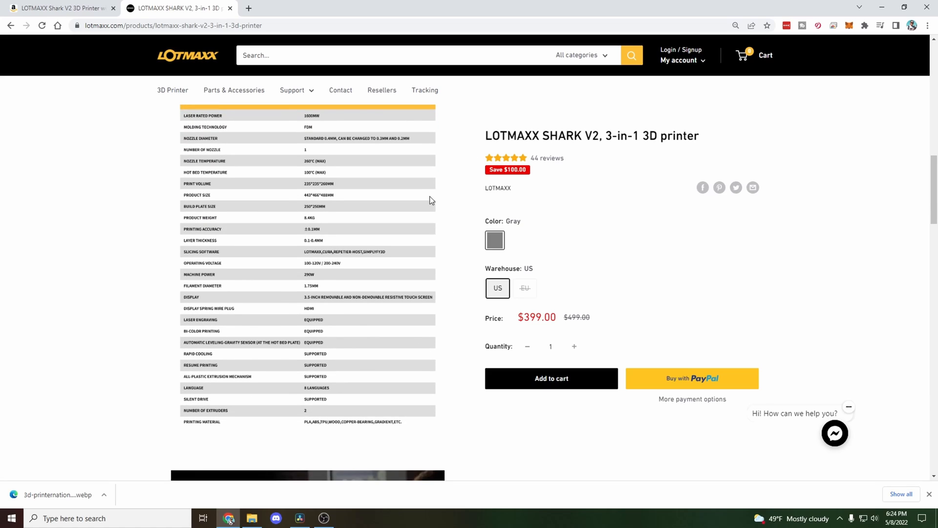
{"action": "mouse_move", "coordinate": [444, 206]}
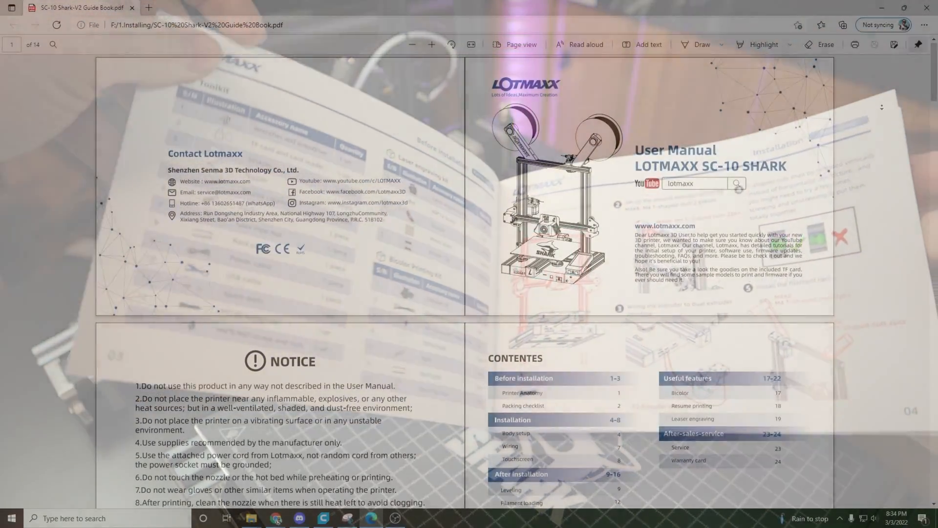
Step: Scroll the SC-10 Shark manual from page 1 down to page 3
{"action": "scroll", "scroll_direction": "down", "scroll_amount": 3}
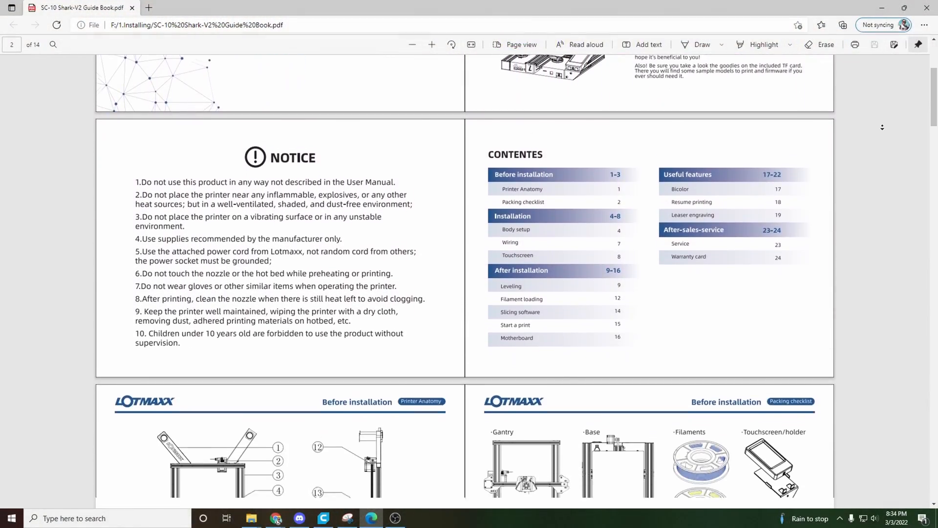
{"action": "scroll", "scroll_direction": "down", "scroll_amount": 3}
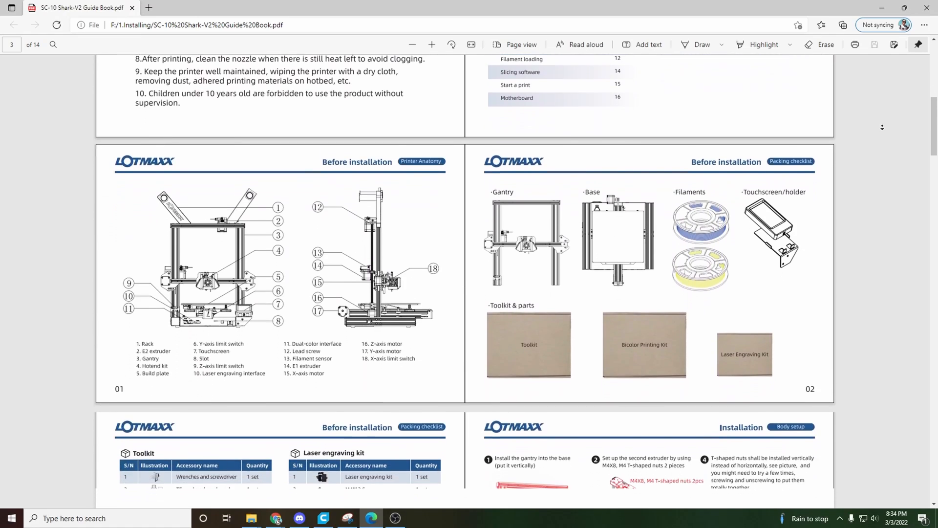
{"action": "scroll", "scroll_direction": "down", "scroll_amount": 3}
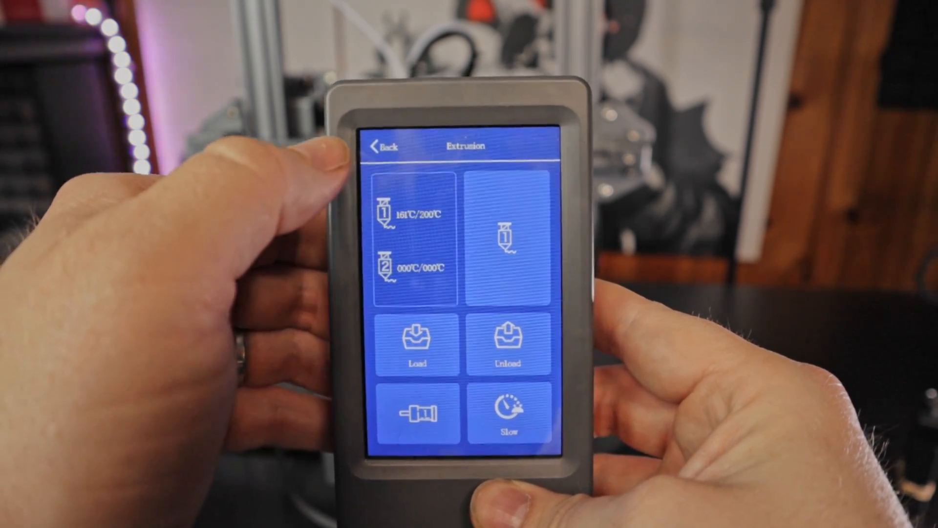
Step: Go back from Extrusion to Control, then open Leveling showing offset -0.75
{"action": "left_click", "coordinate": [386, 147]}
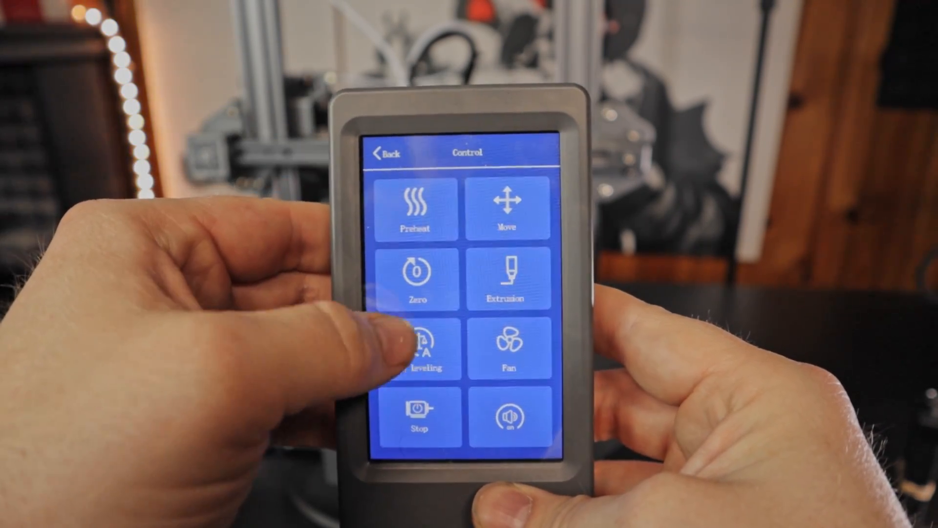
{"action": "left_click", "coordinate": [419, 344]}
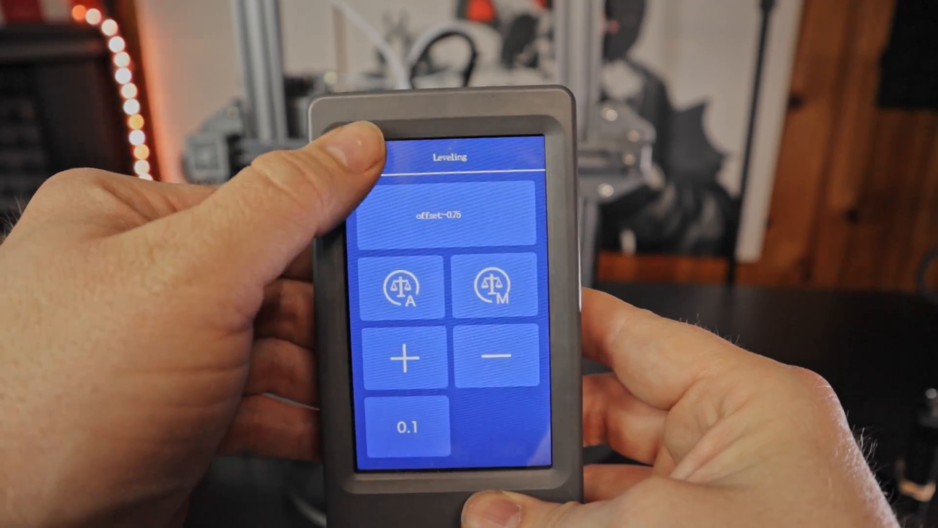